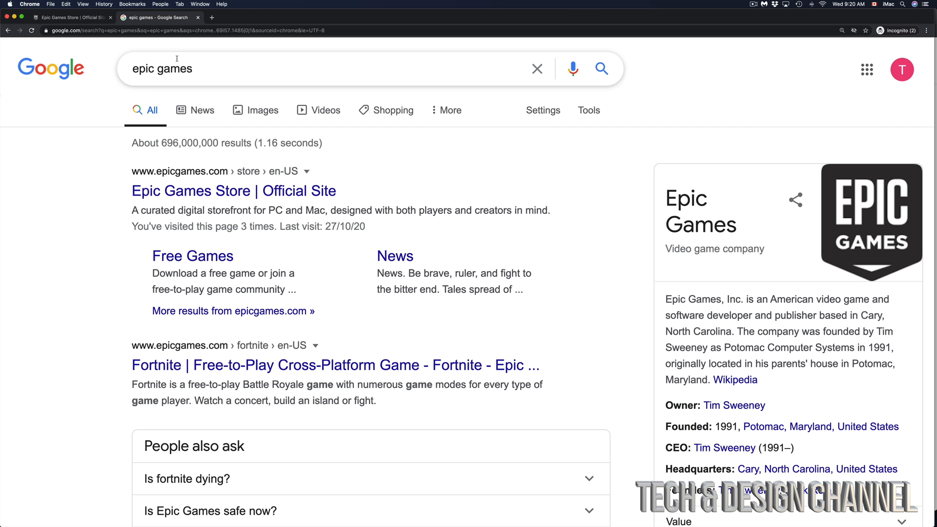
# Open the 'Epic Games Store | Official Site' result from the epic games search
pyautogui.scroll(-3)
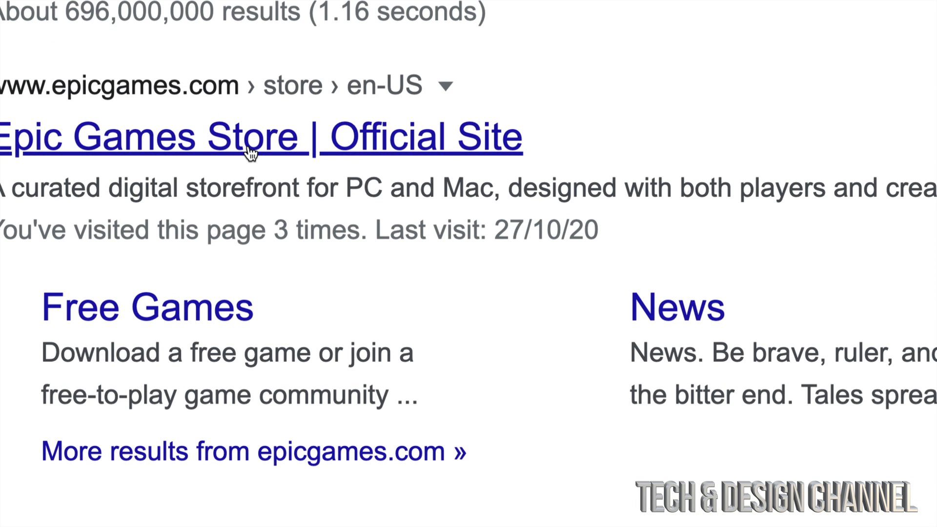
pyautogui.click(261, 137)
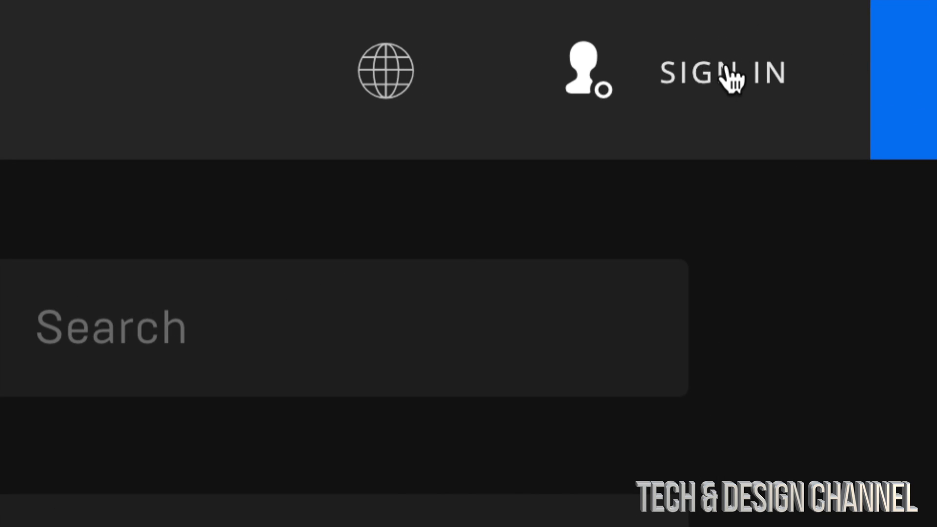
# Open the Epic Games account sign-in form from the site's sign-in option
pyautogui.click(722, 72)
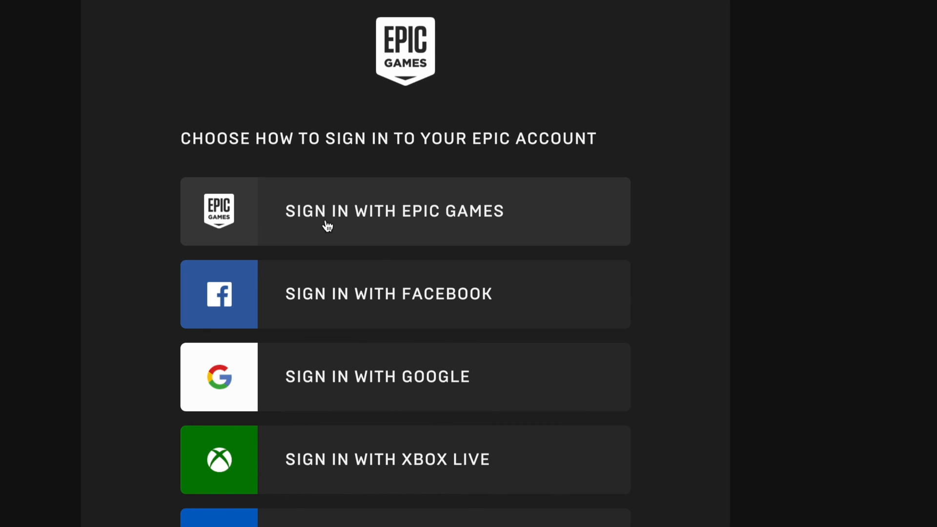
pyautogui.click(394, 211)
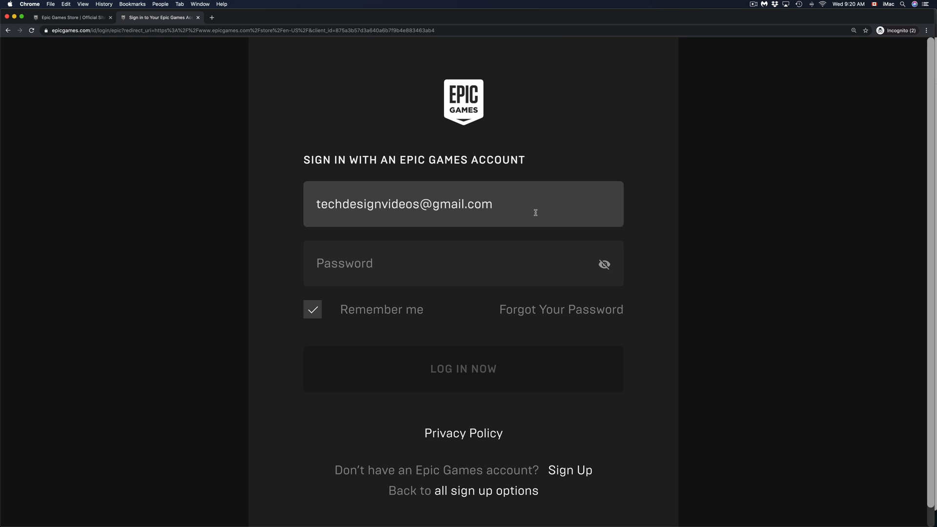
pyautogui.moveTo(538, 216)
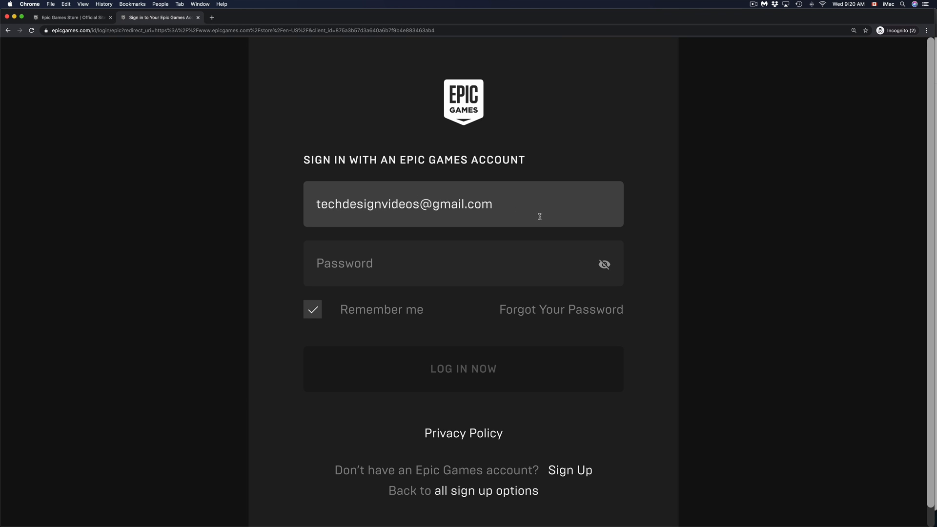
pyautogui.moveTo(565, 283)
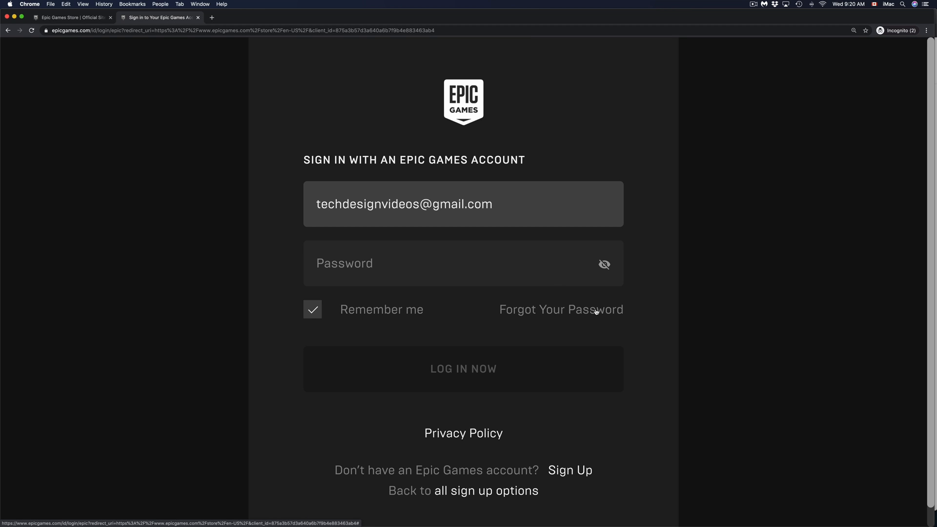
pyautogui.moveTo(530, 304)
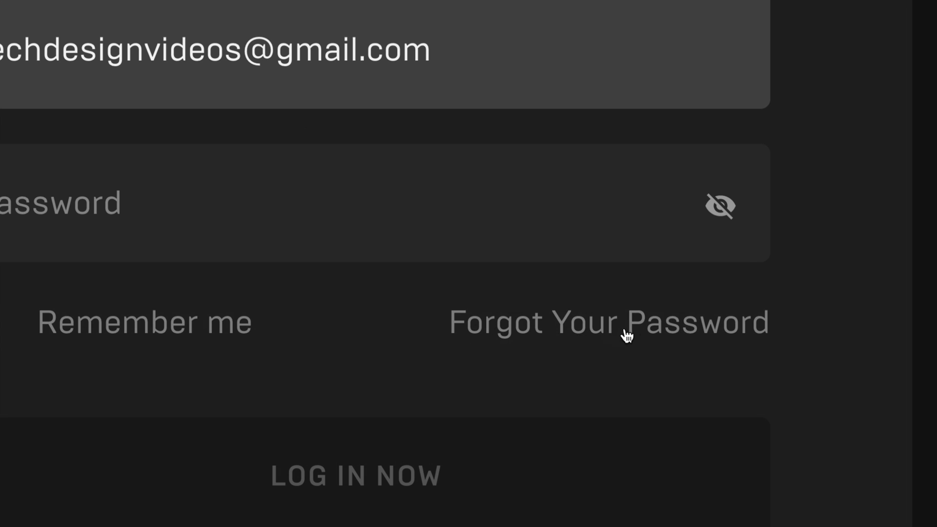
pyautogui.click(609, 323)
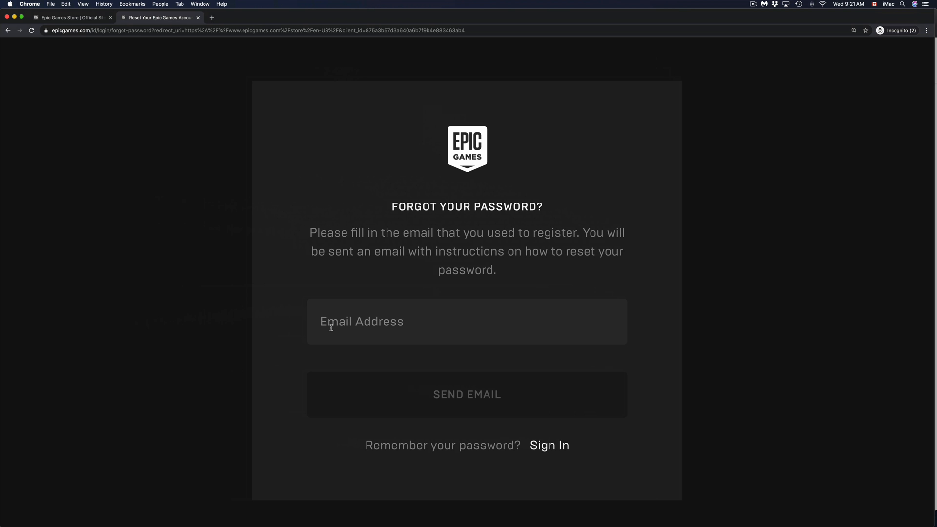
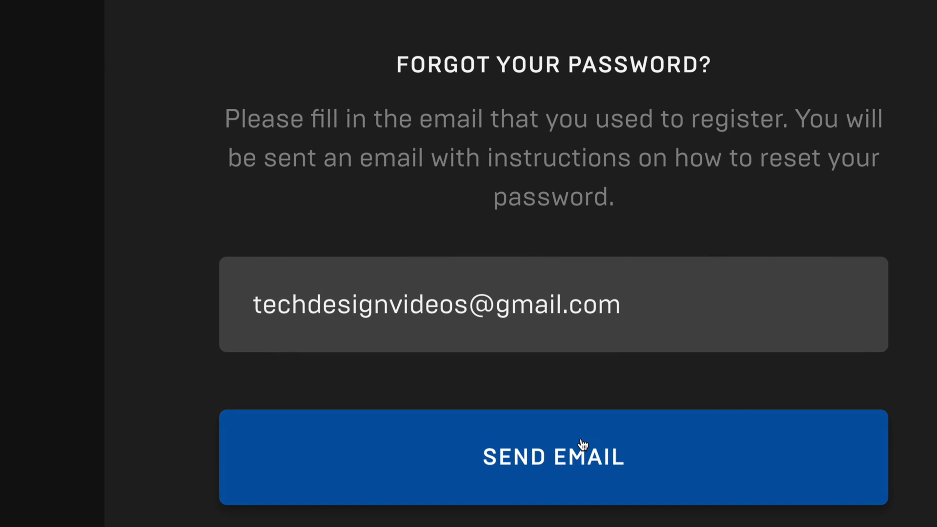
pyautogui.click(552, 457)
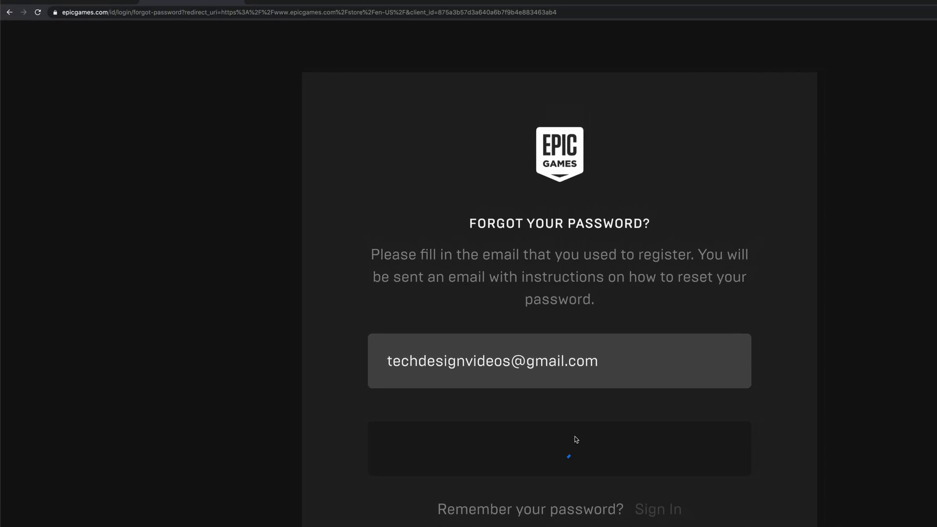
pyautogui.click(559, 449)
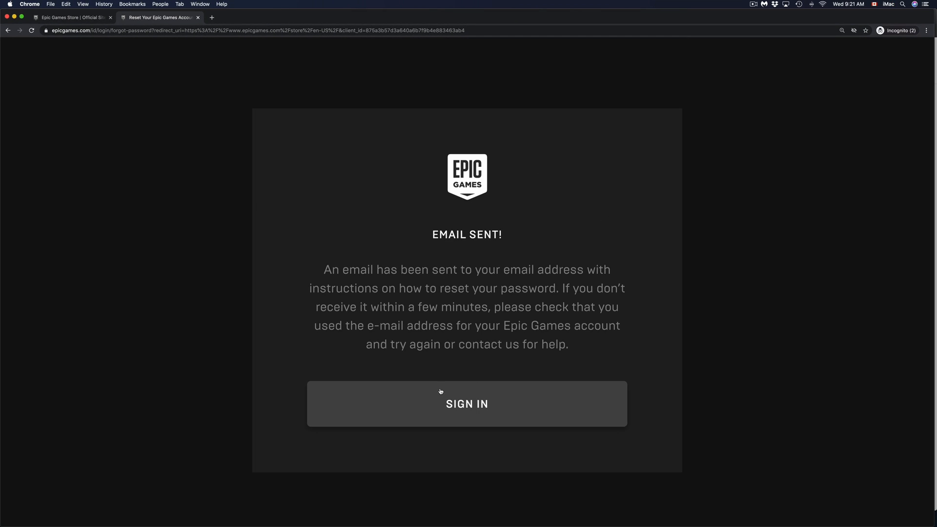
pyautogui.moveTo(609, 256)
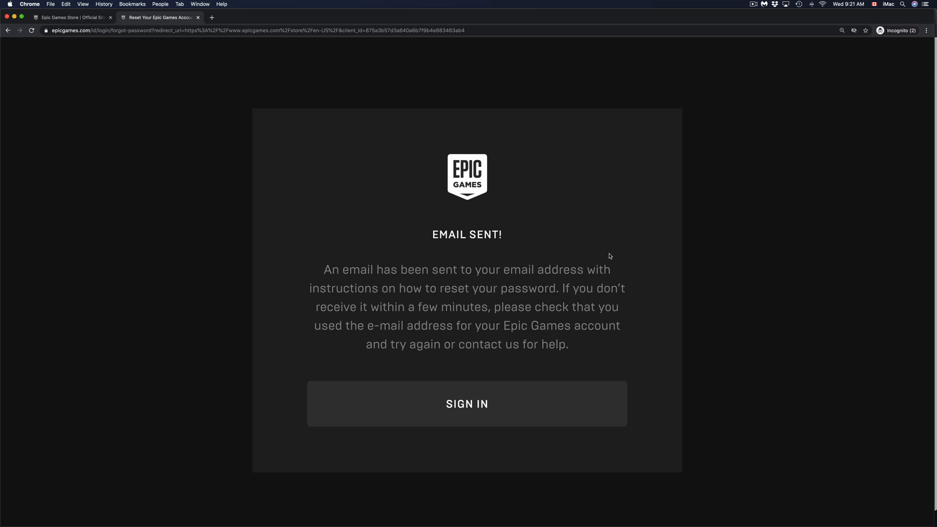
pyautogui.click(72, 17)
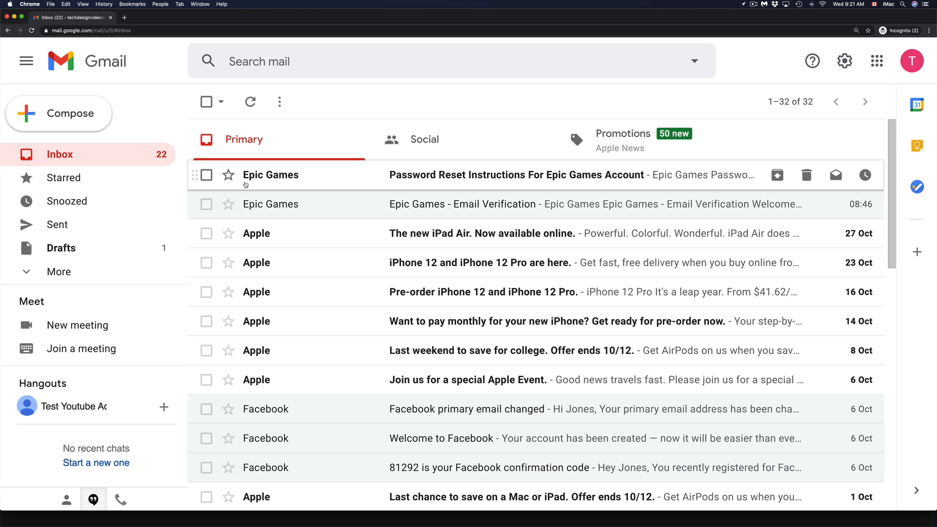
pyautogui.moveTo(239, 180)
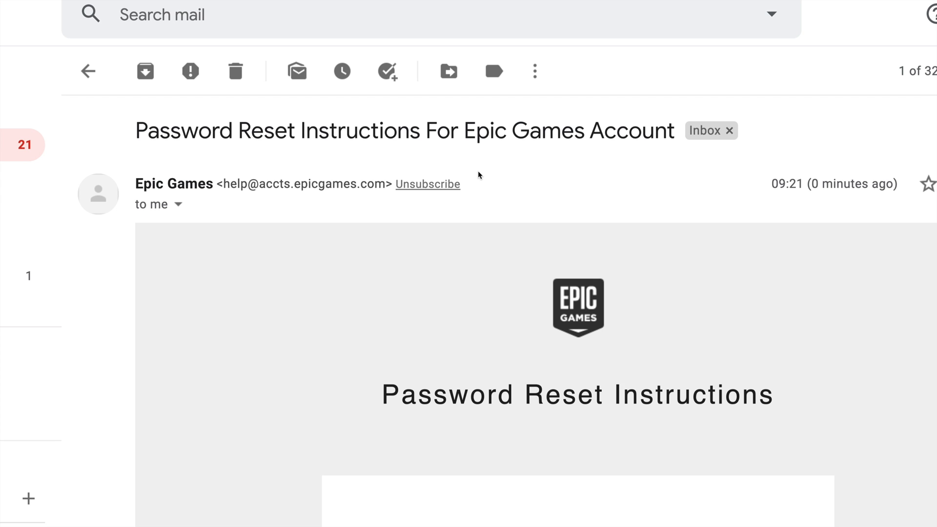
# Scroll the Password Reset Instructions email and follow its RESET PASSWORD link
pyautogui.scroll(-3)
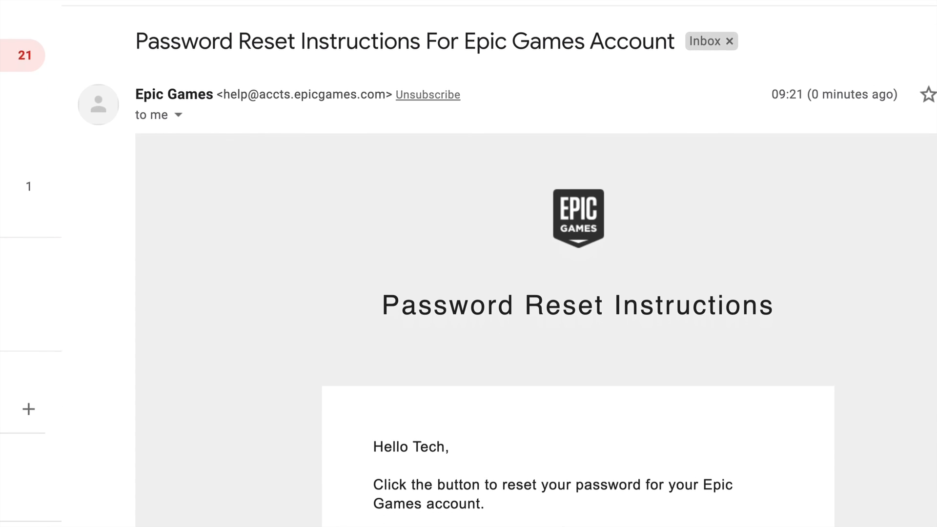
pyautogui.scroll(-3)
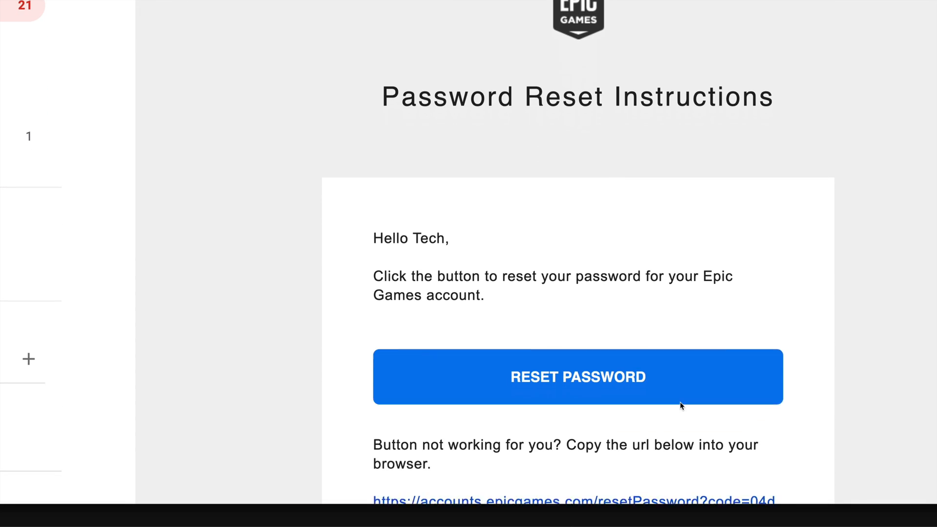
pyautogui.scroll(-3)
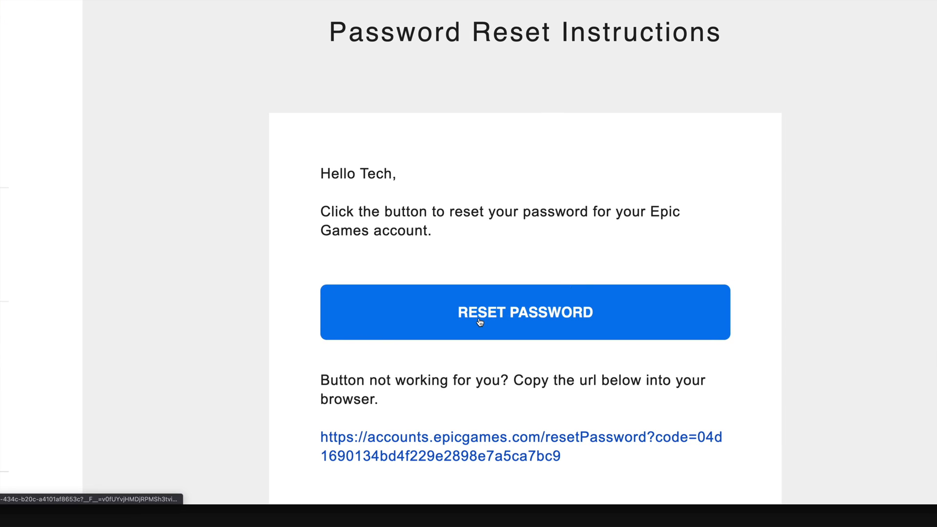
pyautogui.click(524, 312)
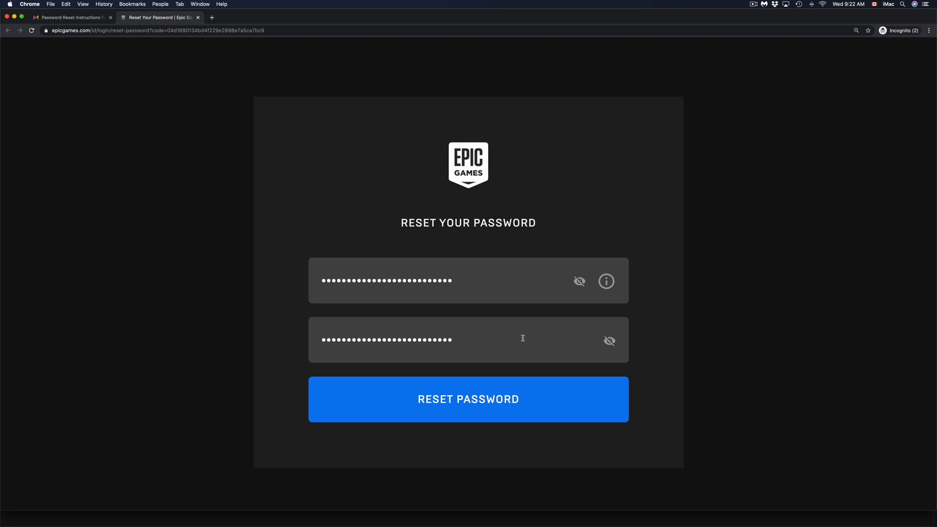
pyautogui.moveTo(553, 293)
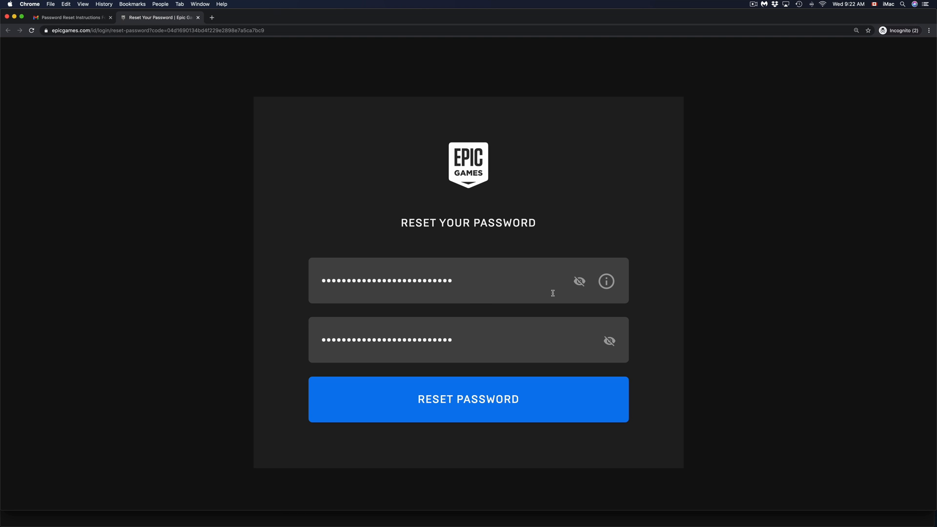
# Submit the new password twice, then continue to sign in from the success screen
pyautogui.click(579, 281)
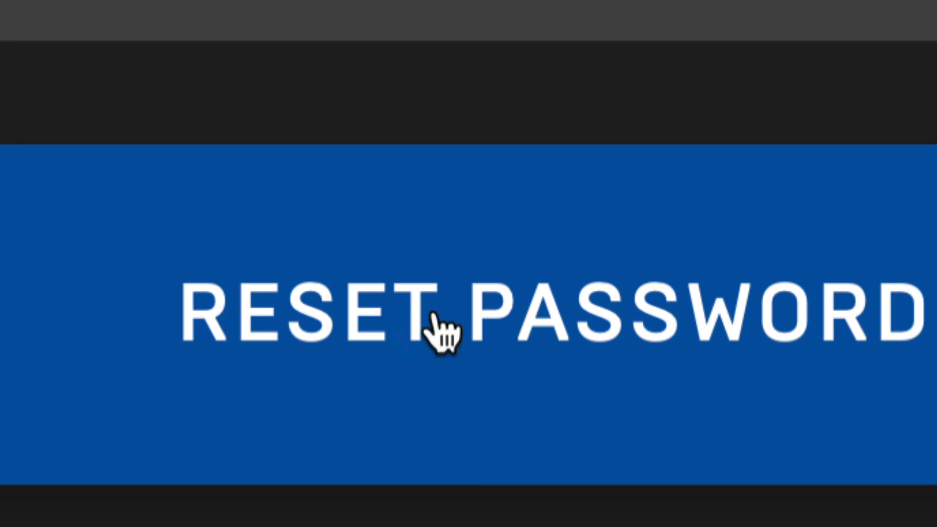
pyautogui.click(440, 328)
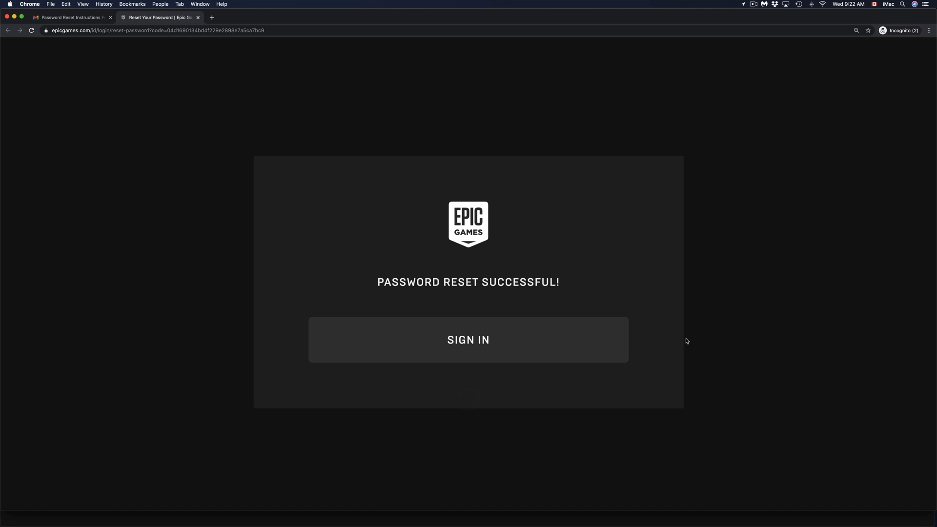
pyautogui.moveTo(567, 286)
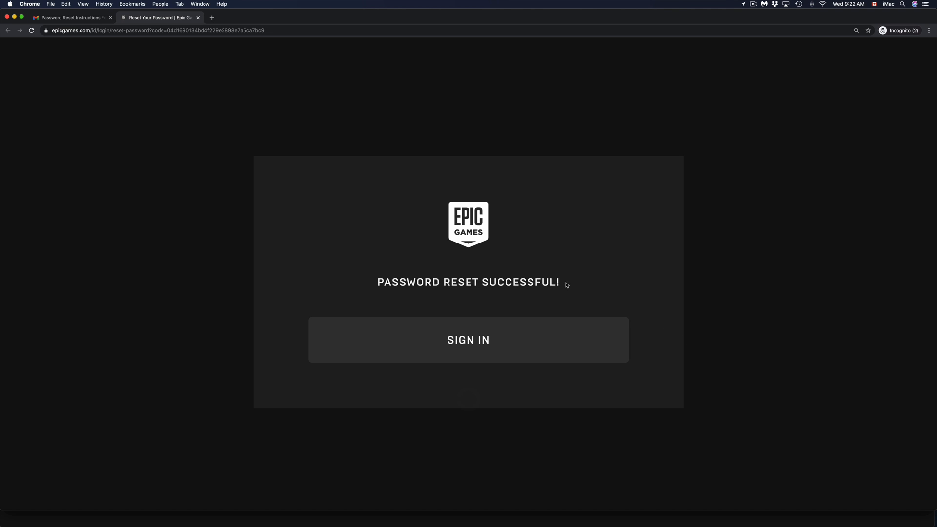
pyautogui.moveTo(469, 340)
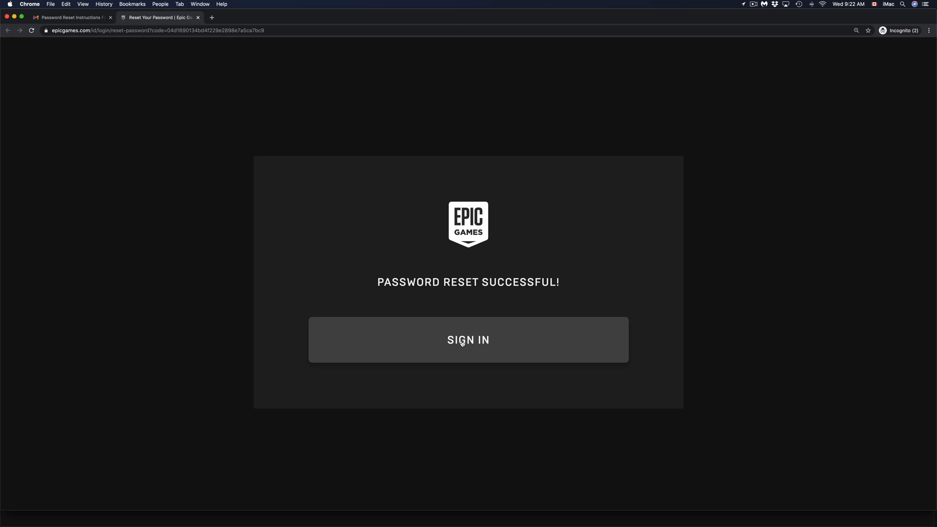
pyautogui.click(469, 339)
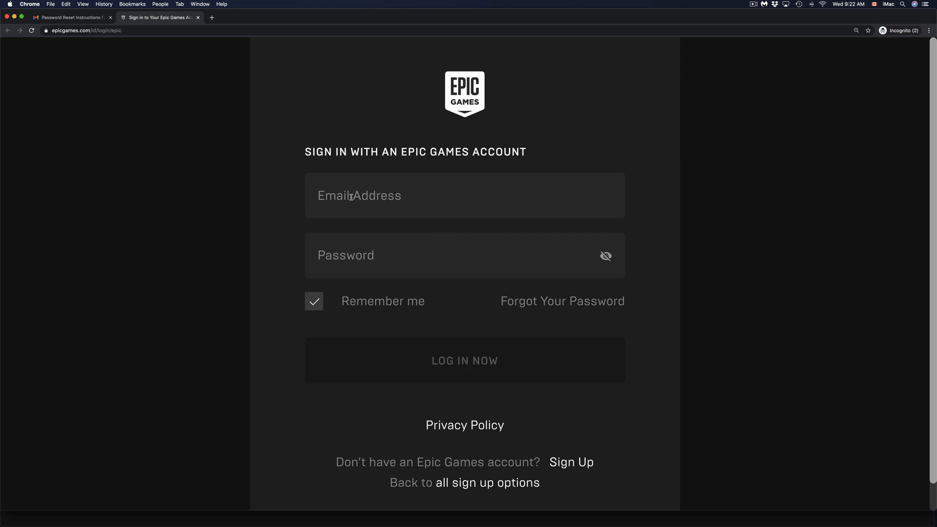
pyautogui.moveTo(358, 248)
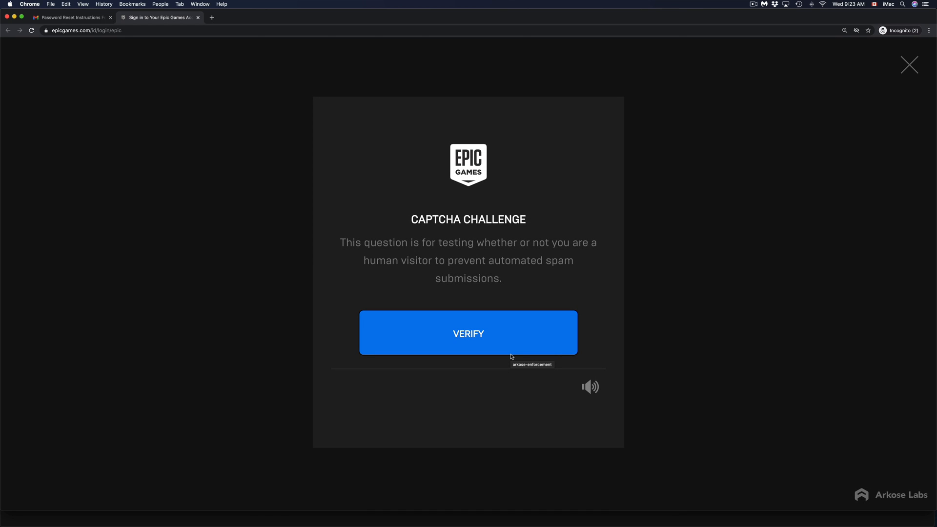
pyautogui.moveTo(783, 277)
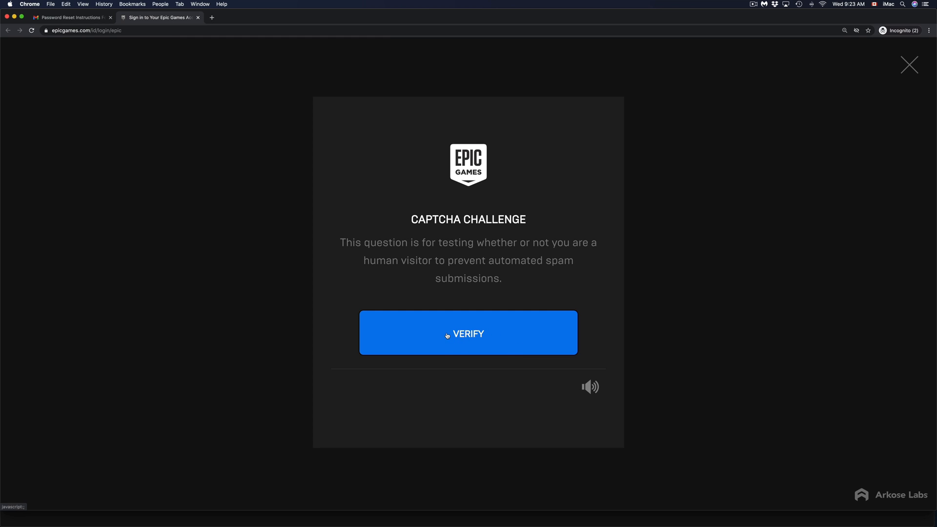
# Pass the sign-in captcha by selecting the upright frog image
pyautogui.click(468, 333)
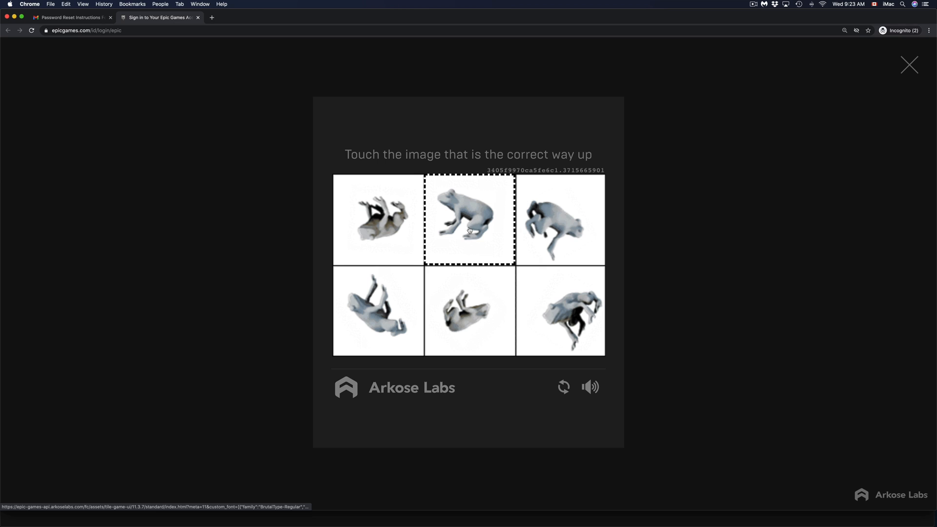
pyautogui.click(469, 219)
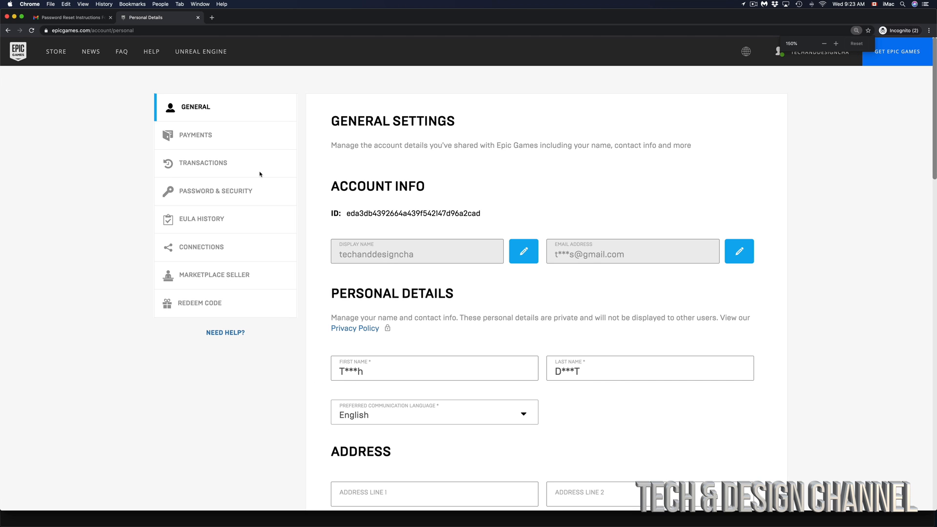
# View Payments, then the Connections Accounts list with Steam, GitHub, Twitch and others
pyautogui.click(198, 135)
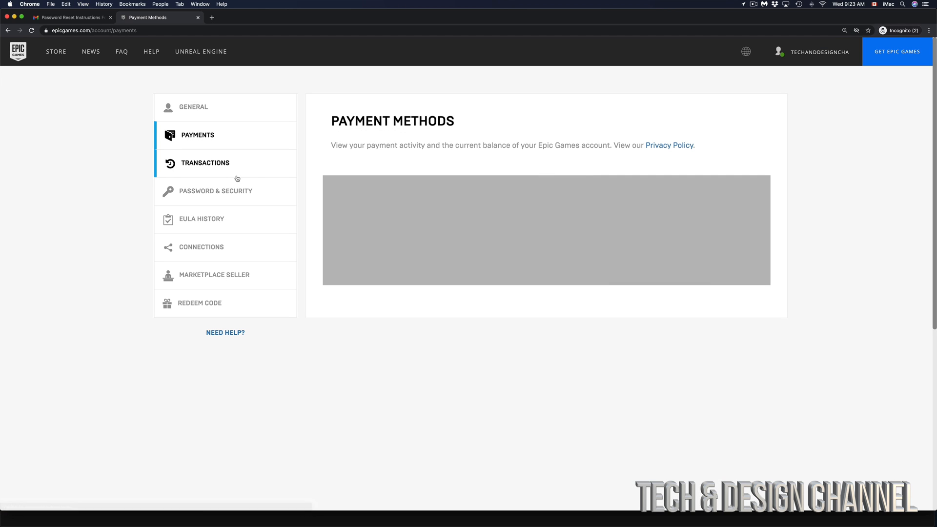
pyautogui.click(204, 247)
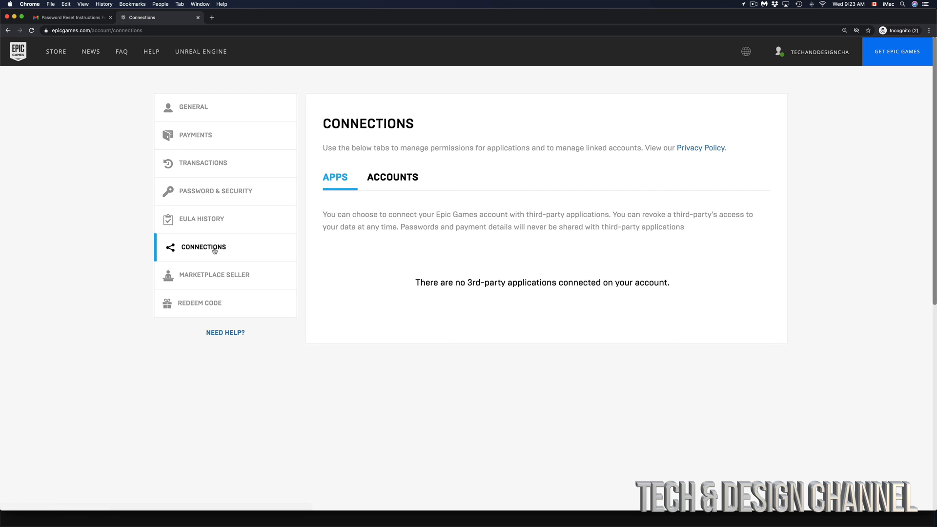
pyautogui.click(393, 177)
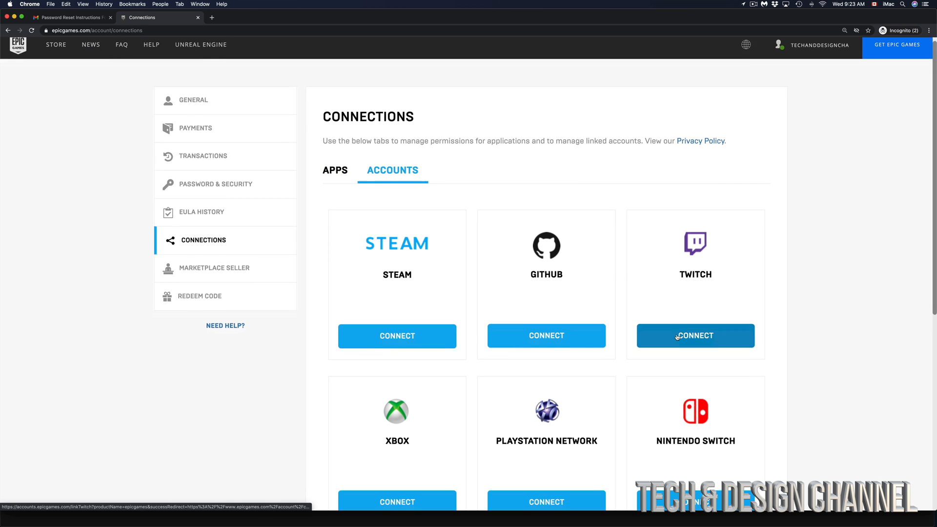
pyautogui.scroll(-3)
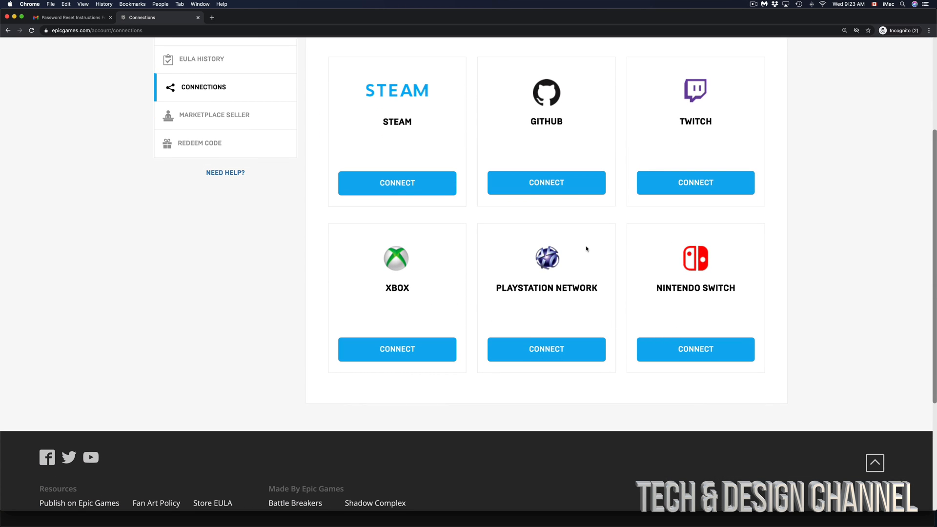